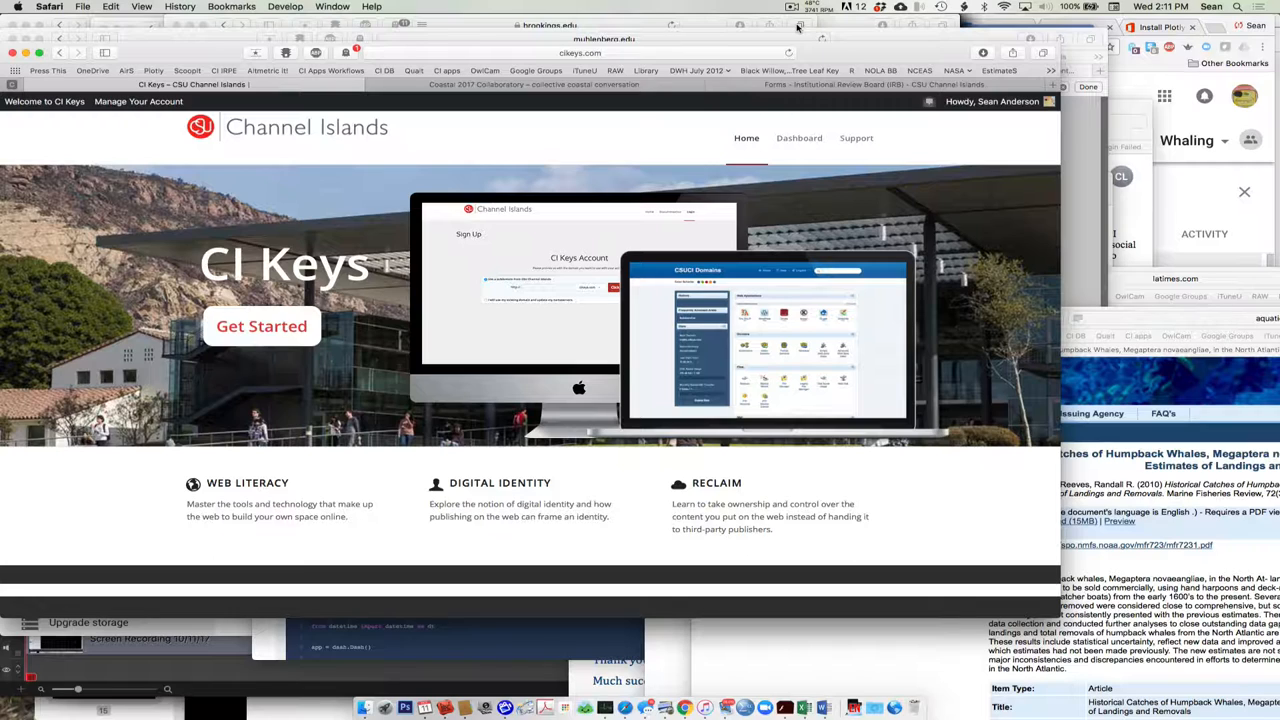
pyautogui.moveTo(615, 75)
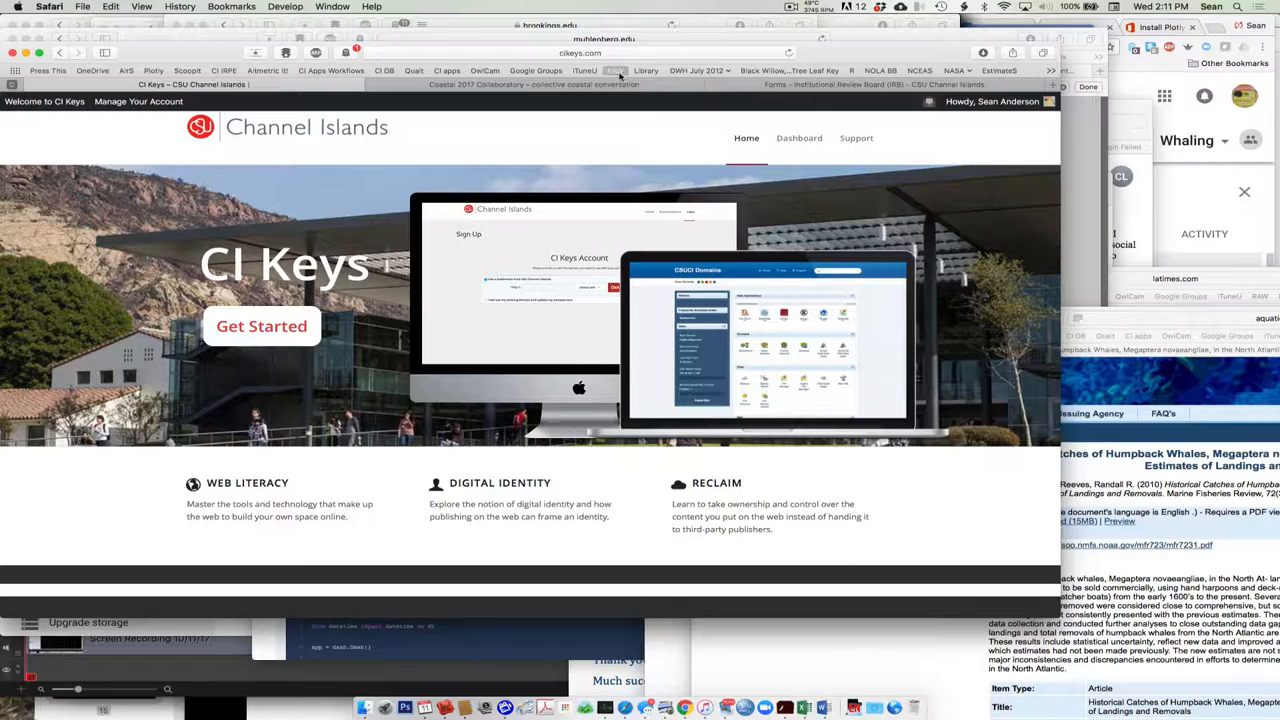
# - View the Pirate Lab WordPress site, then return to the CI Keys home page at cikeys.org
pyautogui.click(533, 84)
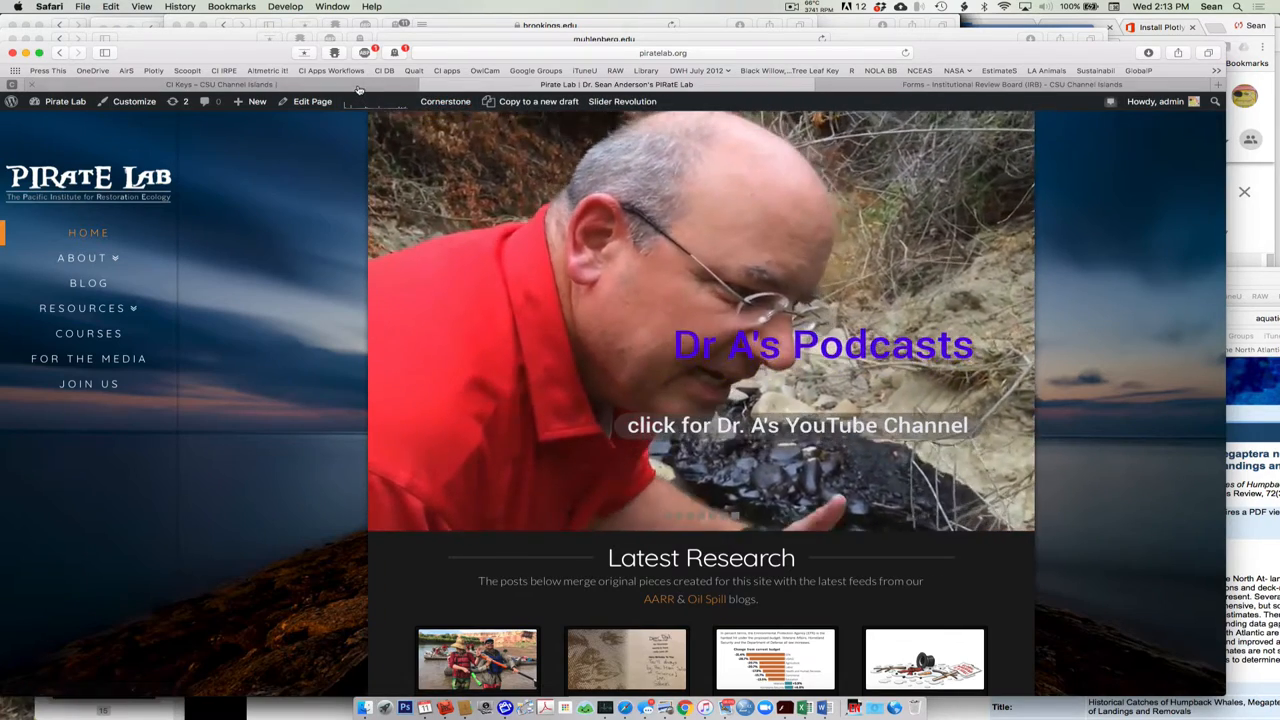
pyautogui.click(220, 84)
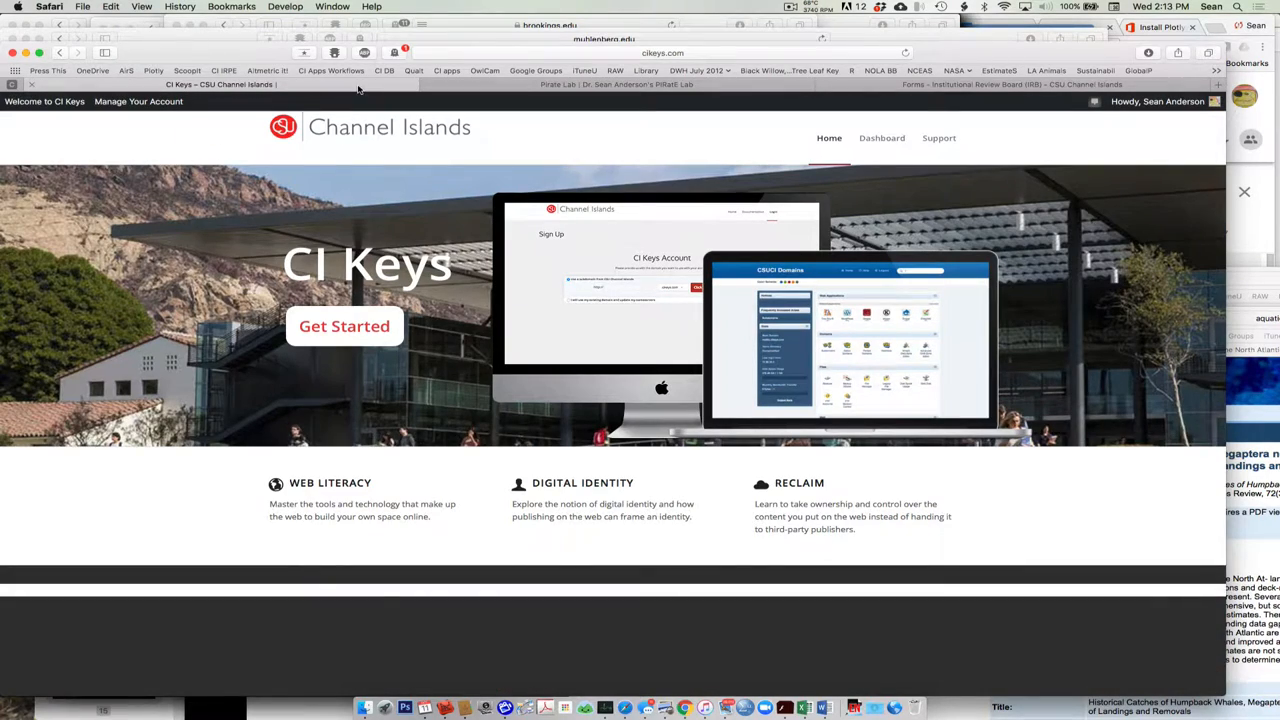